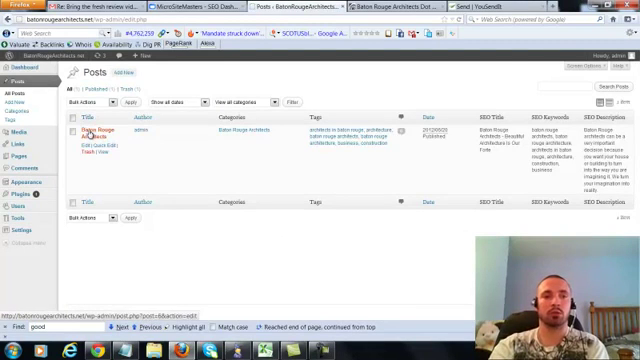
left_click(102, 133)
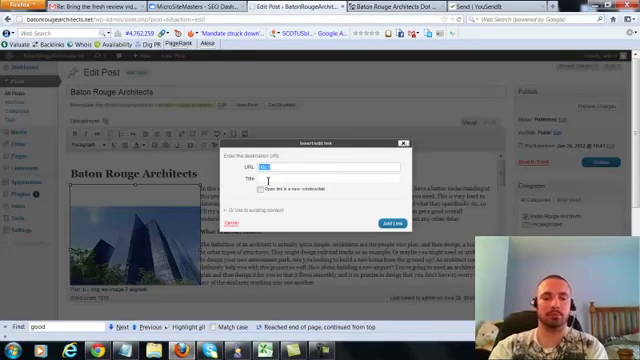
type("http://batonrougearchitects.net")
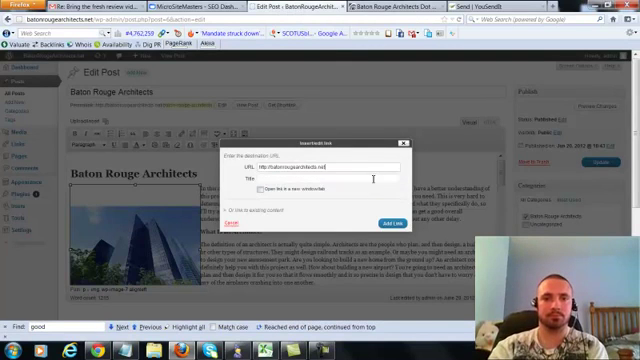
type("Baton")
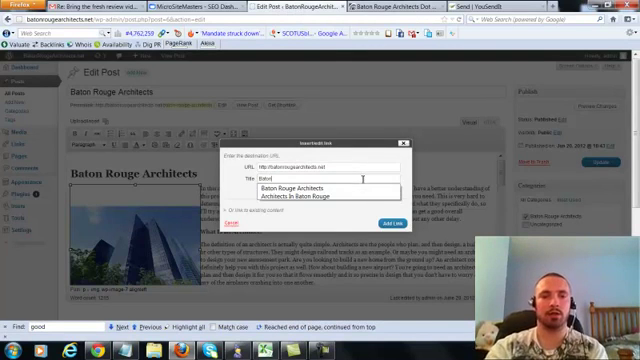
left_click(300, 188)
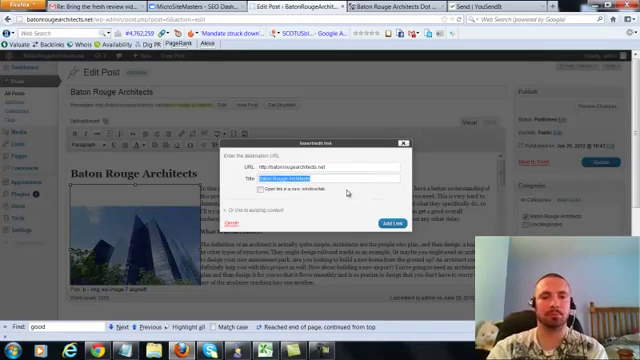
left_click(389, 220)
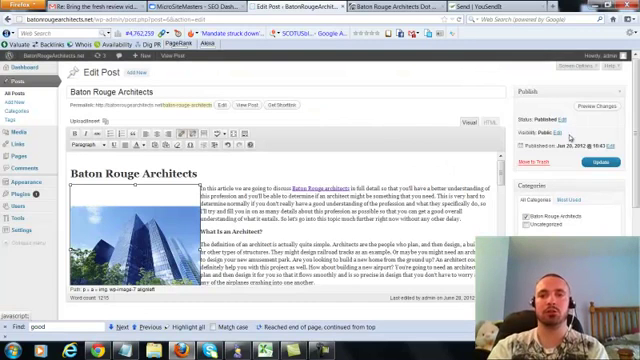
- Update the Baton Rouge Architects post and scroll the live post to check the image
left_click(600, 160)
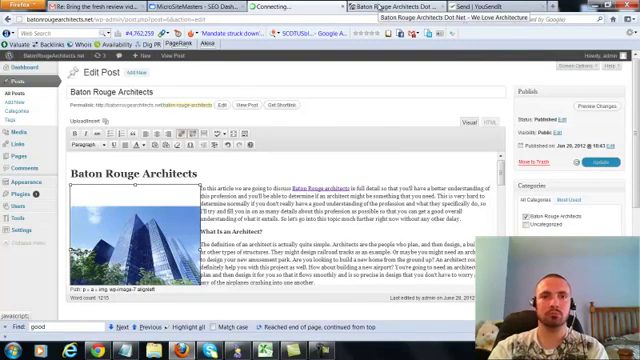
left_click(398, 6)
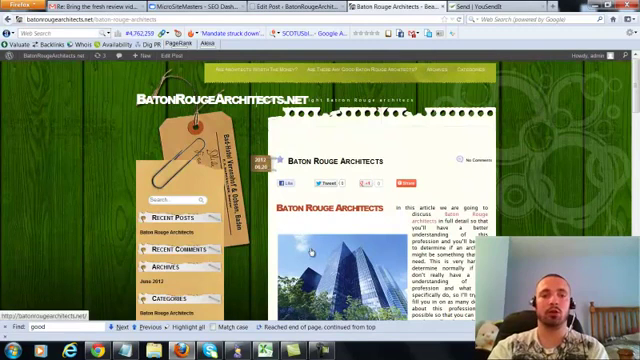
scroll("down", 3)
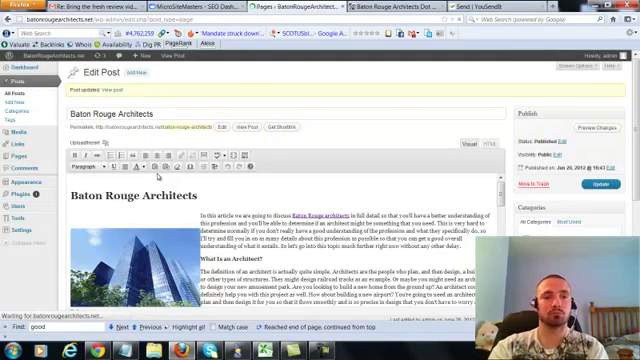
left_click(11, 127)
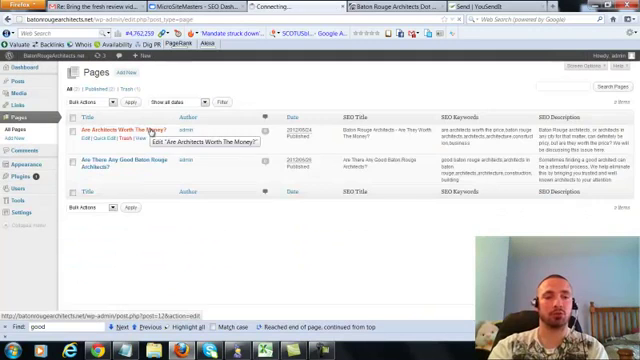
left_click(95, 145)
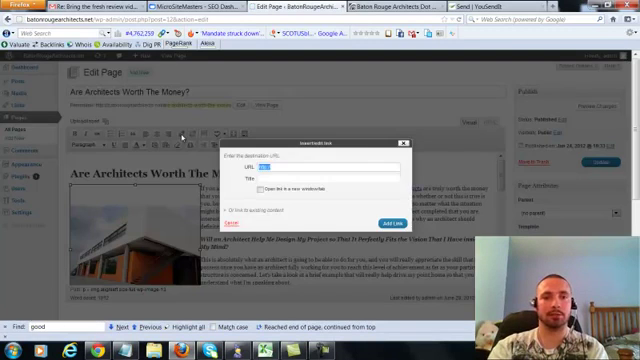
type("http://batonrougearchitects.net")
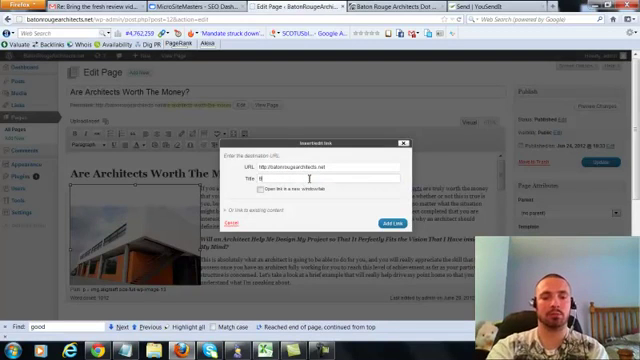
type("Architects in Baton Rouge")
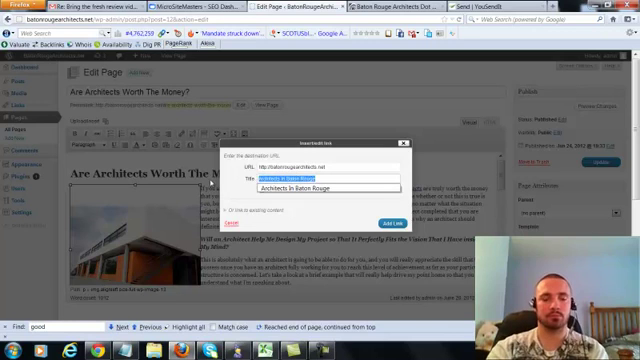
type("Baton Rouge Architects")
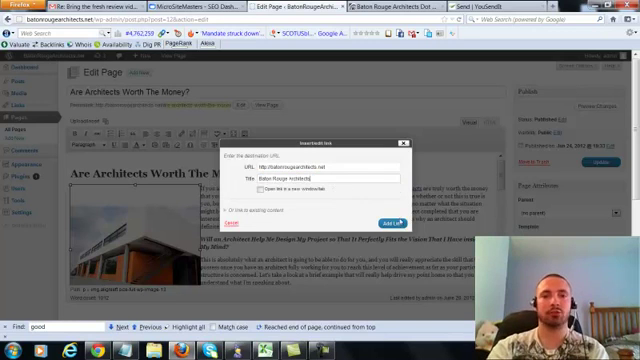
left_click(388, 221)
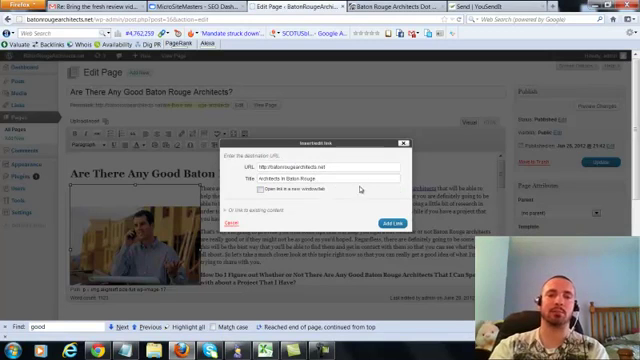
- Add the homepage link to the page image, confirm its image settings, and update the page
left_click(391, 222)
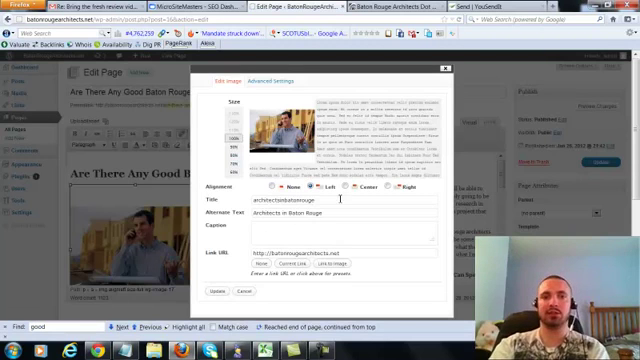
left_click(215, 290)
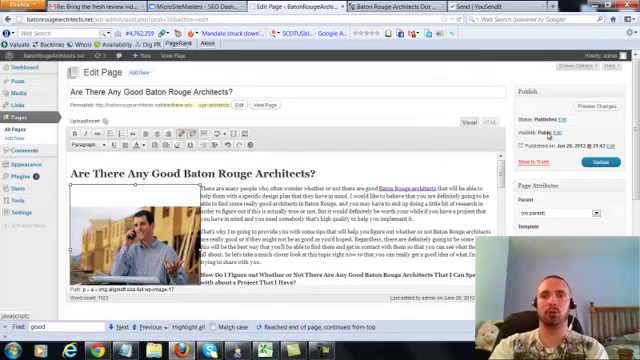
left_click(602, 159)
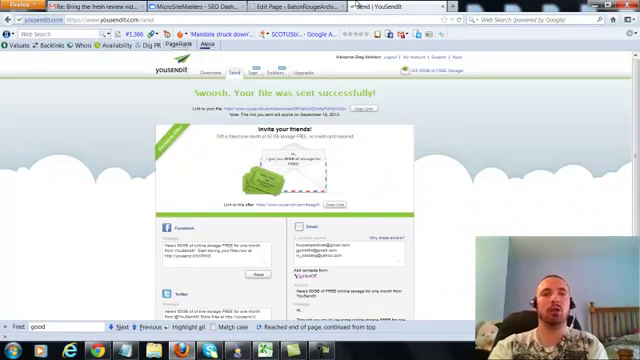
- Return to the Edit Page tab showing the page-updated confirmation
left_click(287, 8)
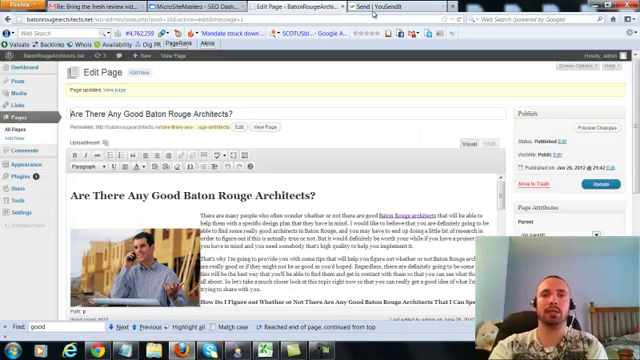